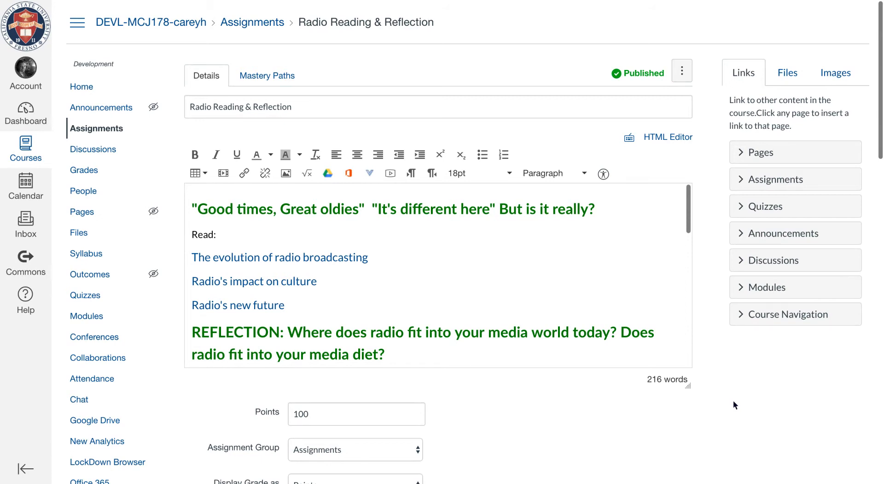
mouse_move(596, 304)
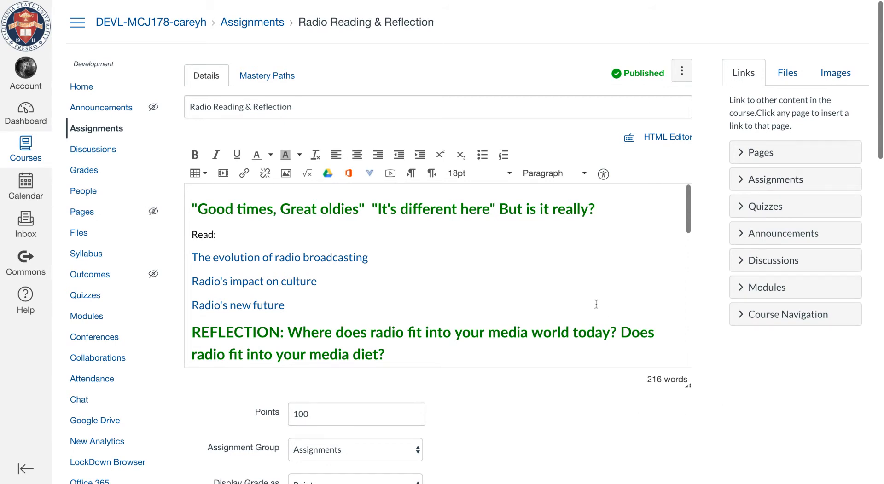
Scroll down to Submission Type to confirm Media Recordings is enabled under Online Entry Options
scroll(down, 3)
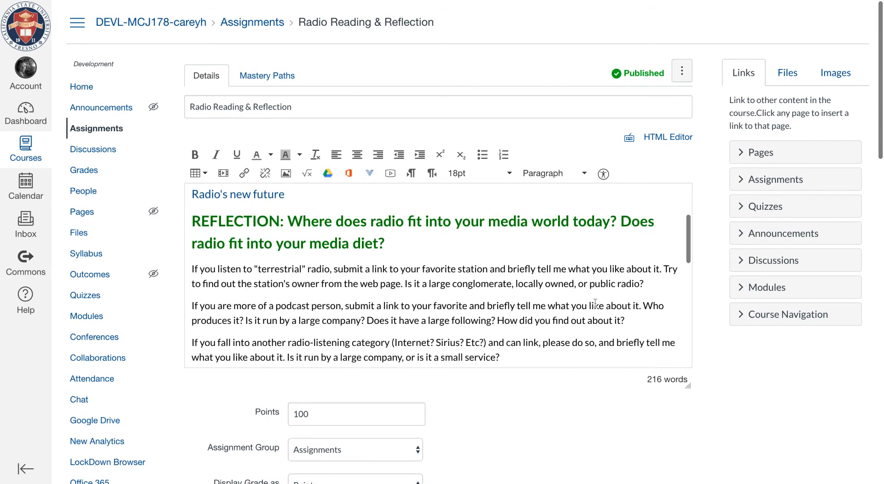
scroll(down, 3)
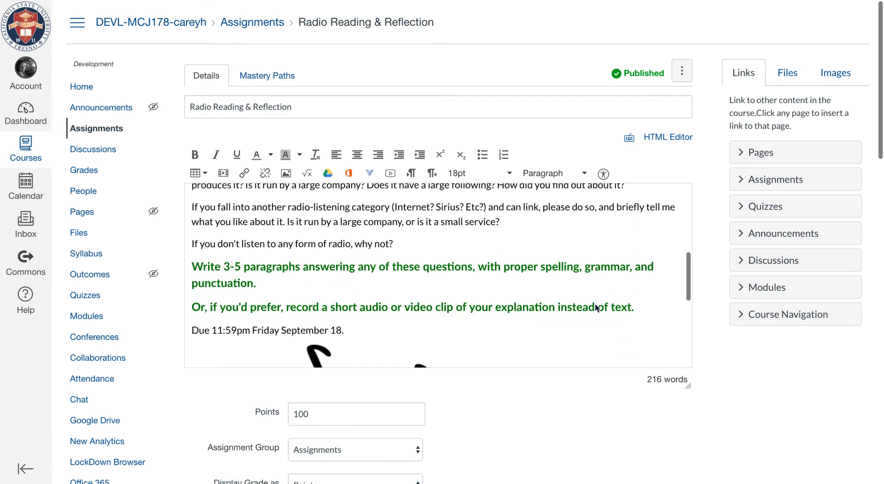
scroll(down, 3)
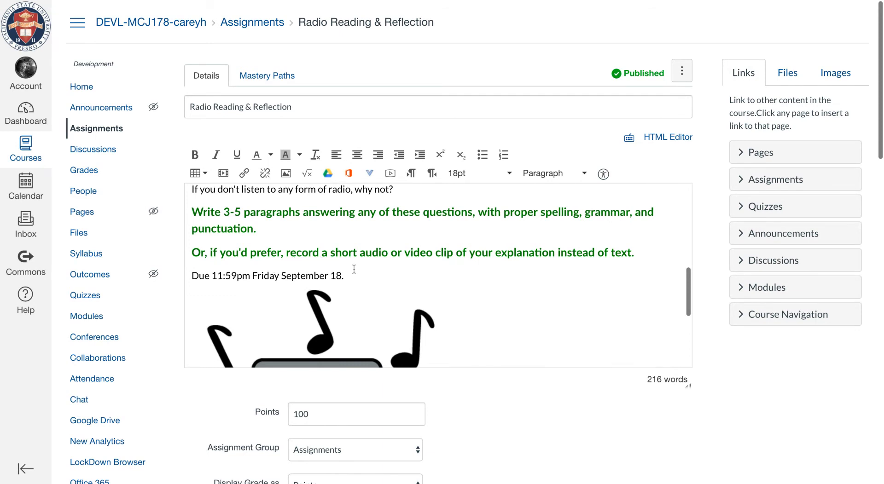
mouse_move(589, 273)
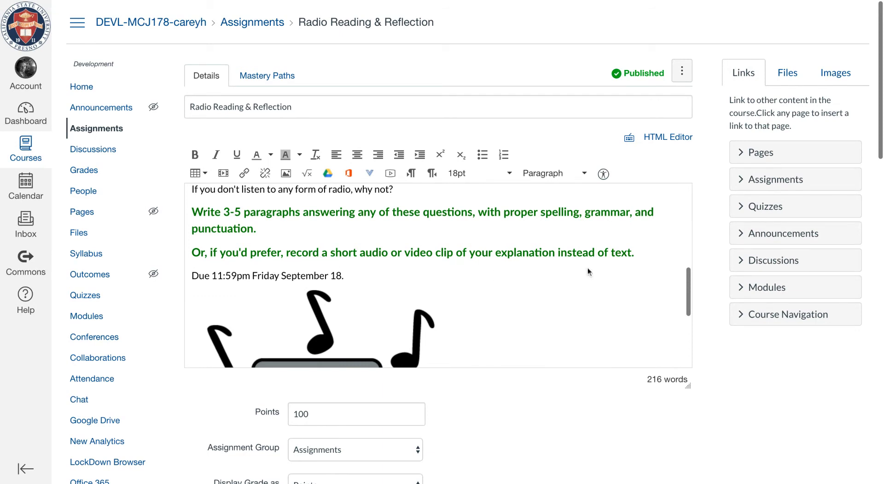
scroll(down, 3)
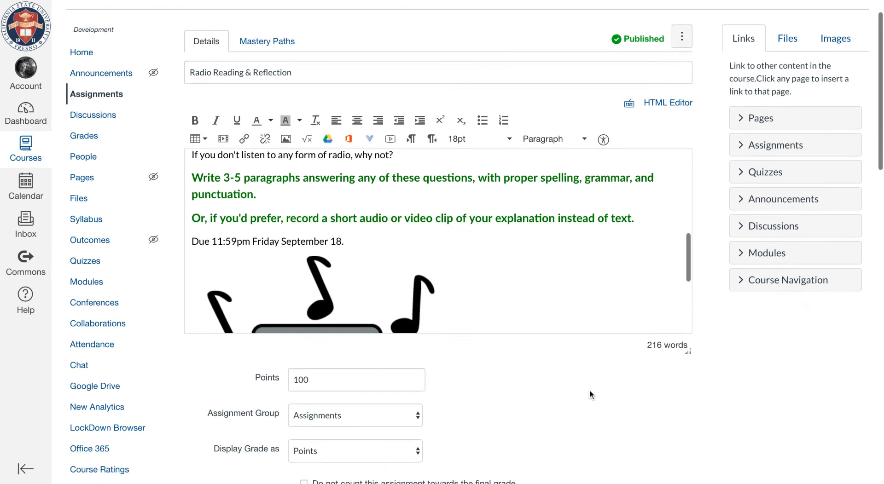
scroll(down, 3)
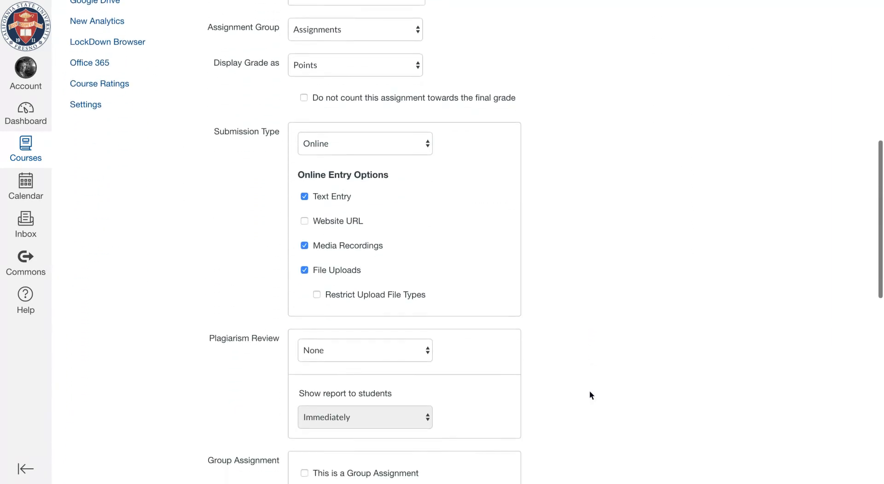
scroll(down, 3)
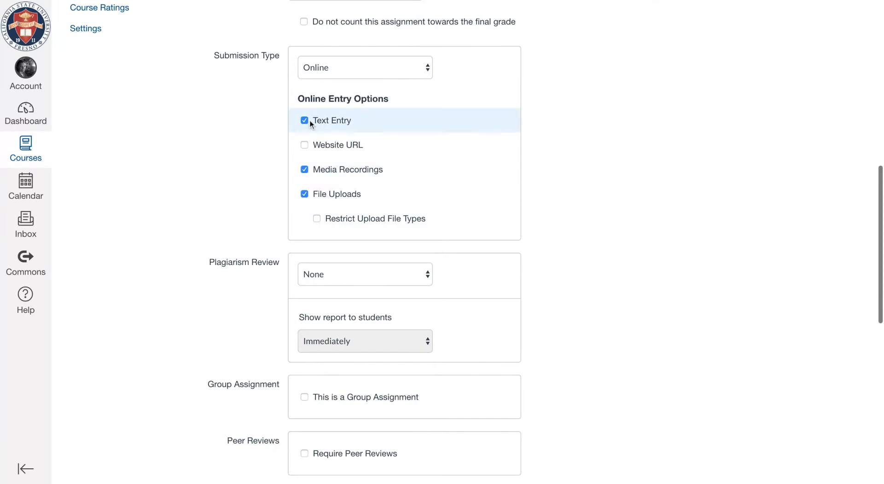
mouse_move(350, 171)
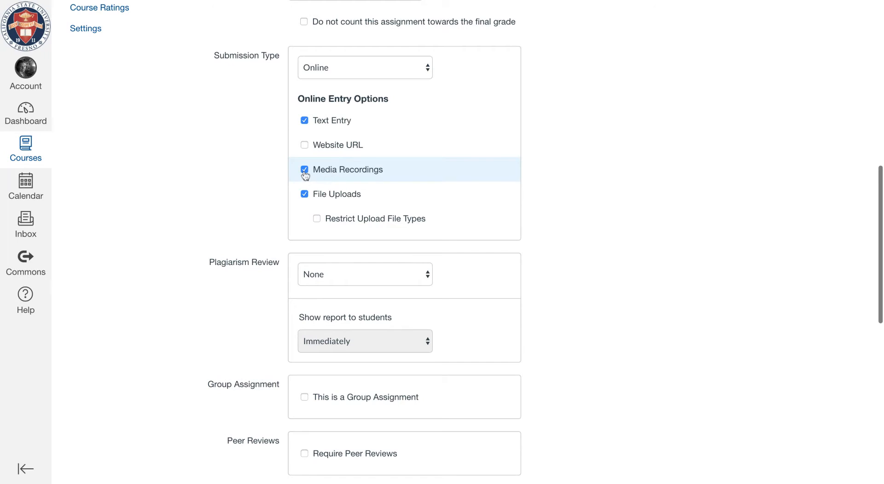
mouse_move(307, 200)
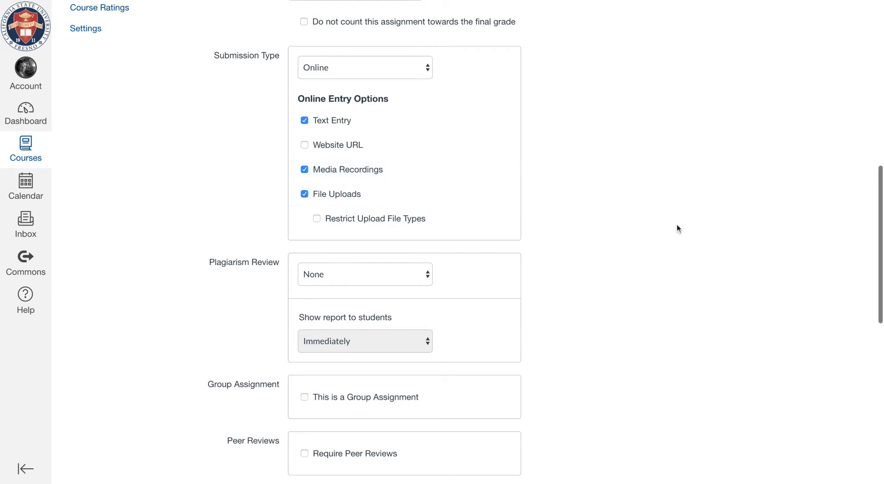
scroll(down, 3)
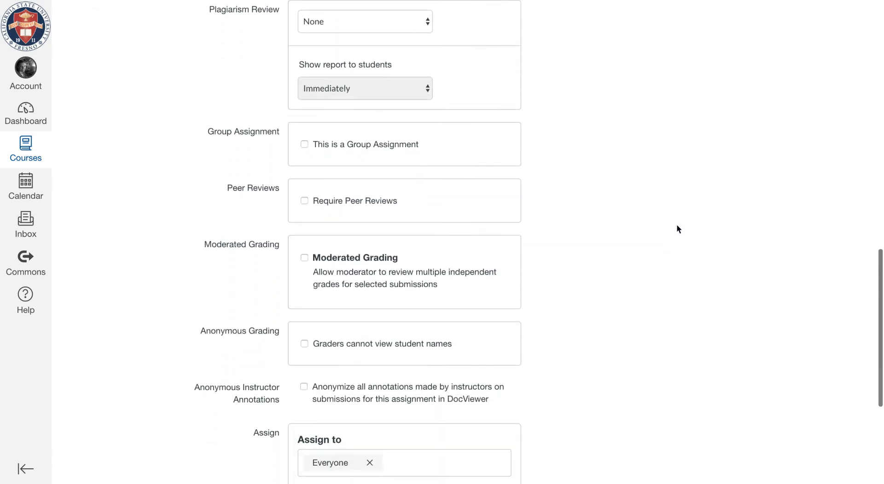
scroll(down, 3)
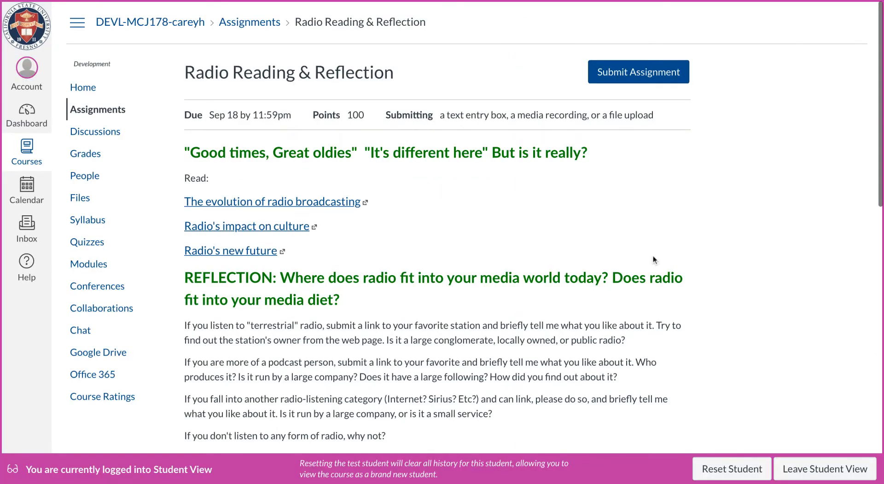
scroll(down, 3)
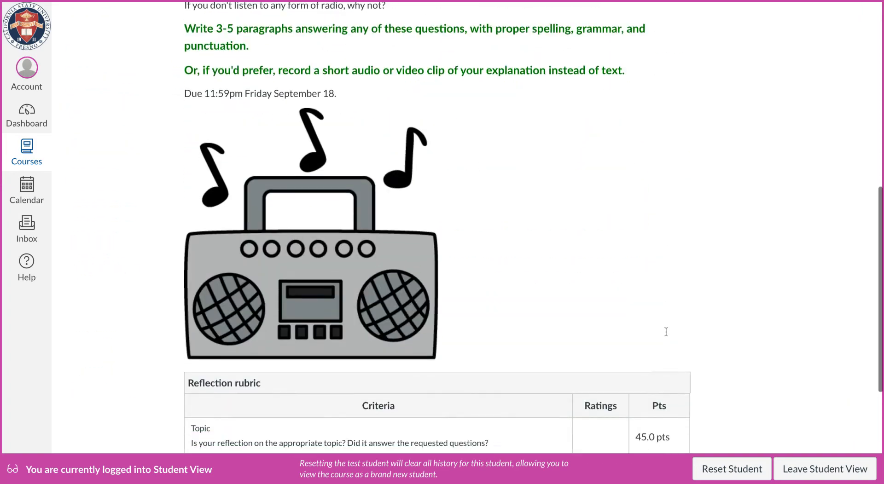
scroll(down, 3)
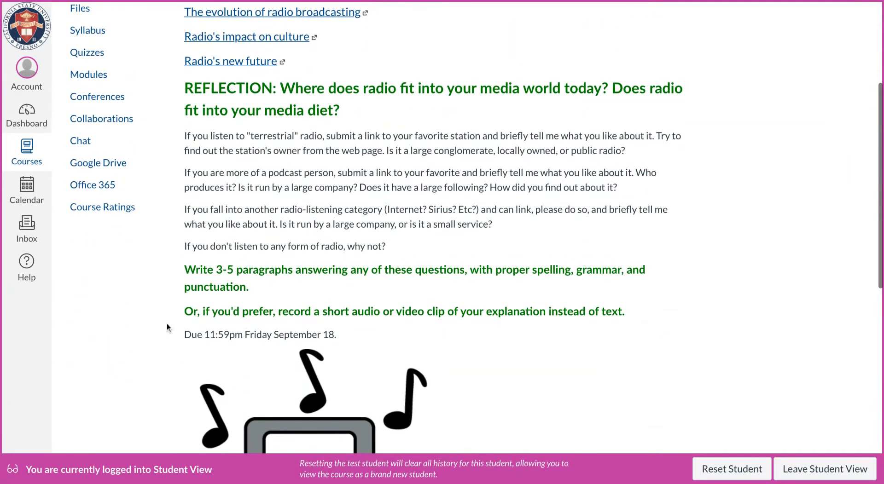
mouse_move(622, 301)
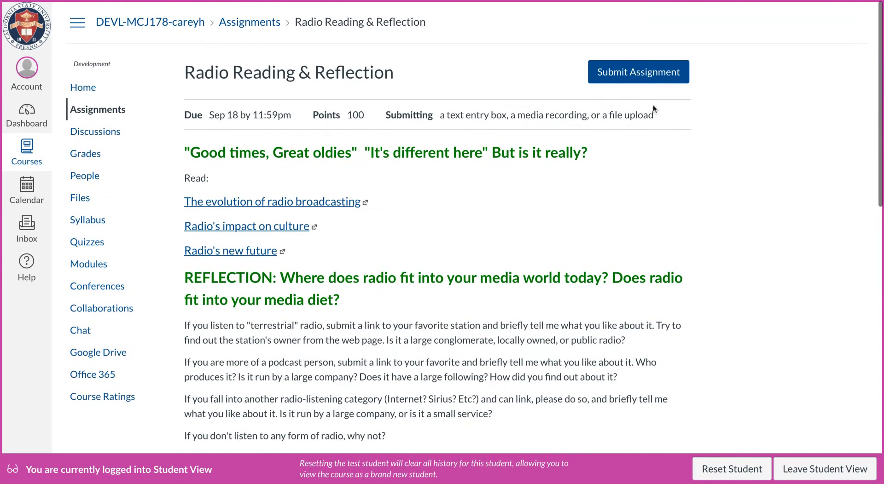
Open the student submission form and switch it to the Media option
click(638, 72)
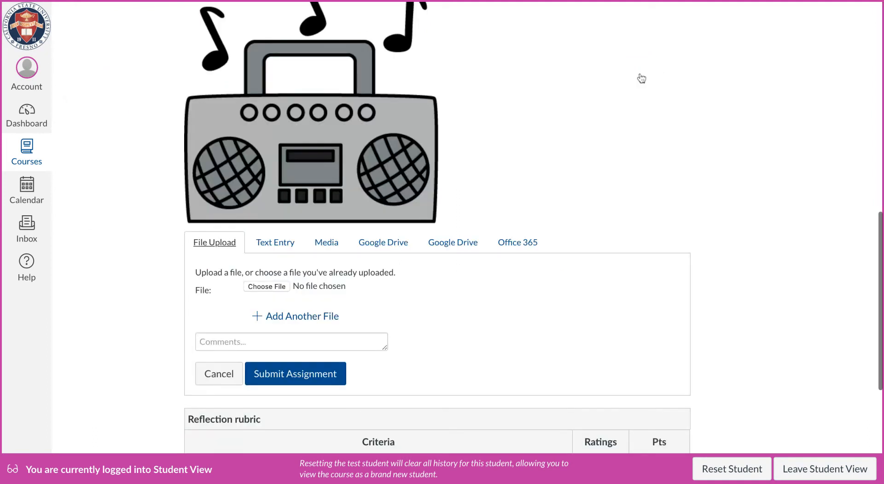
scroll(down, 3)
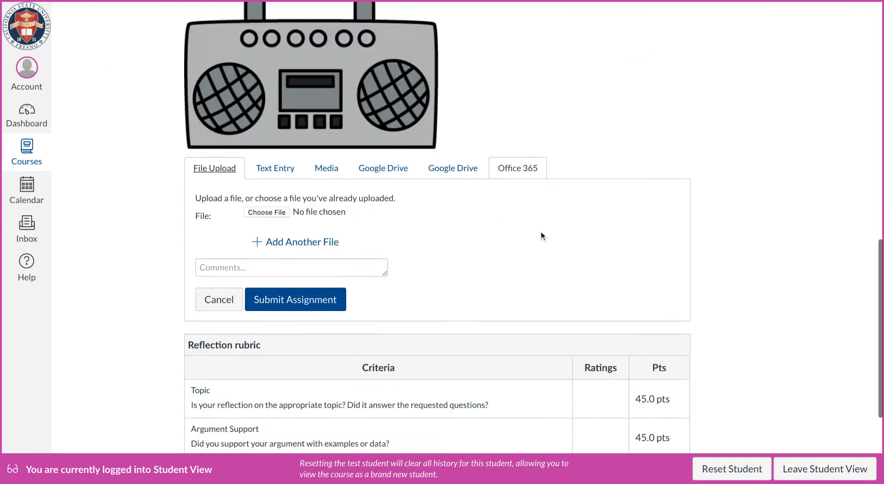
scroll(down, 3)
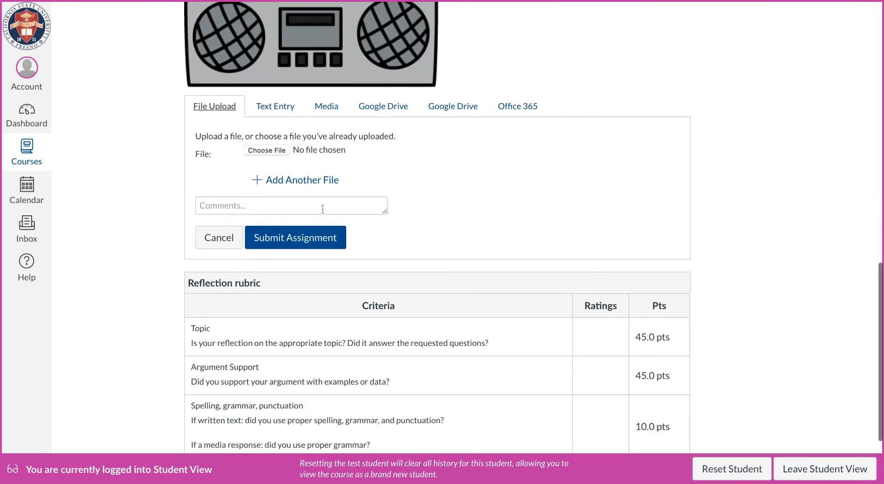
click(275, 106)
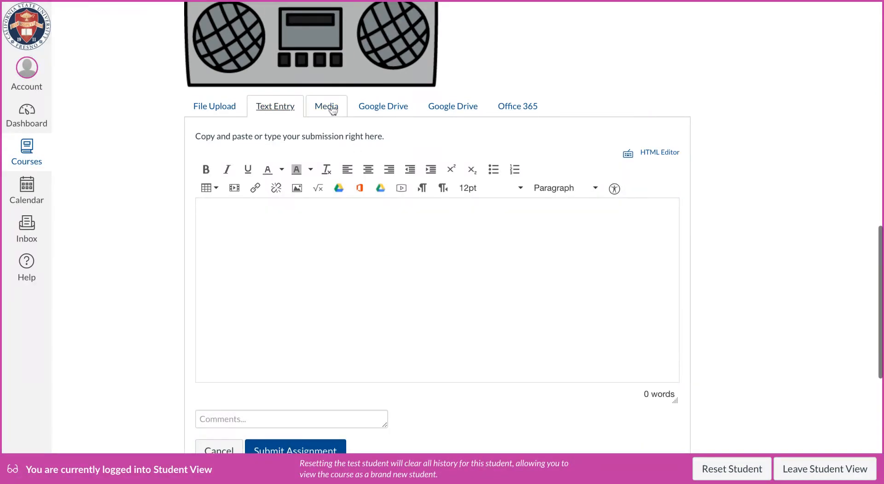
click(326, 107)
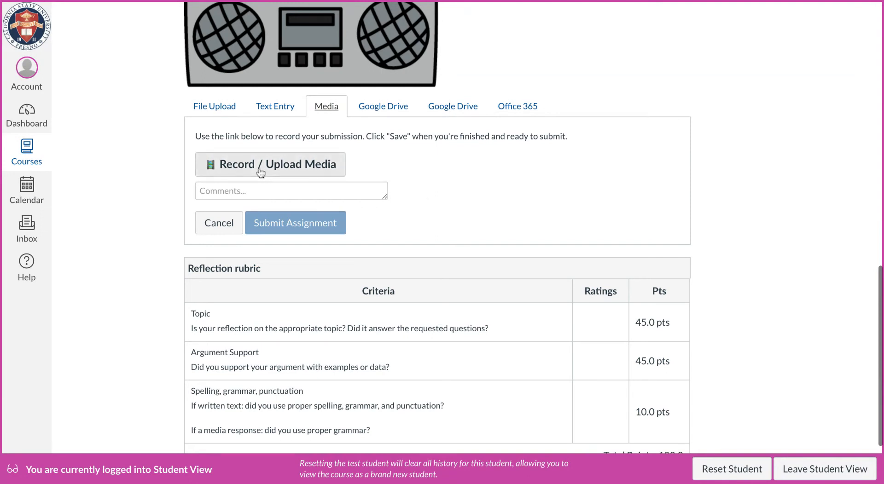
Open Record / Upload Media and set the webcam source to No Video
click(270, 164)
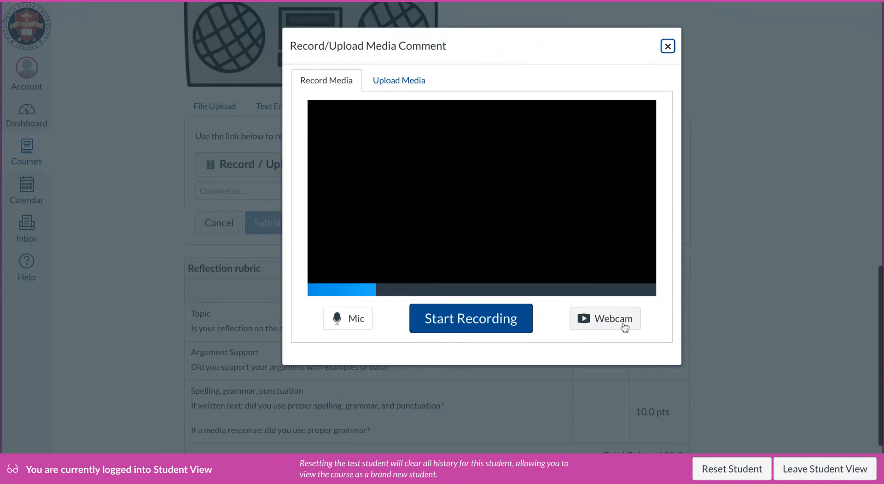
click(613, 319)
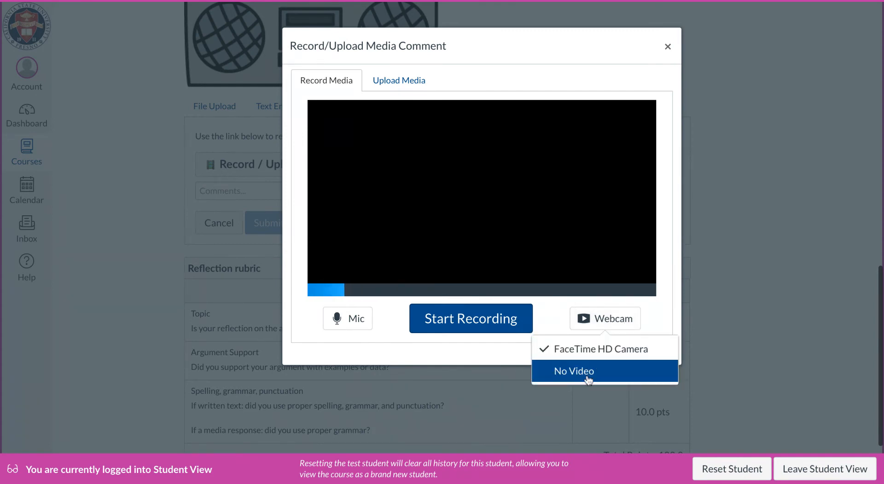
click(574, 371)
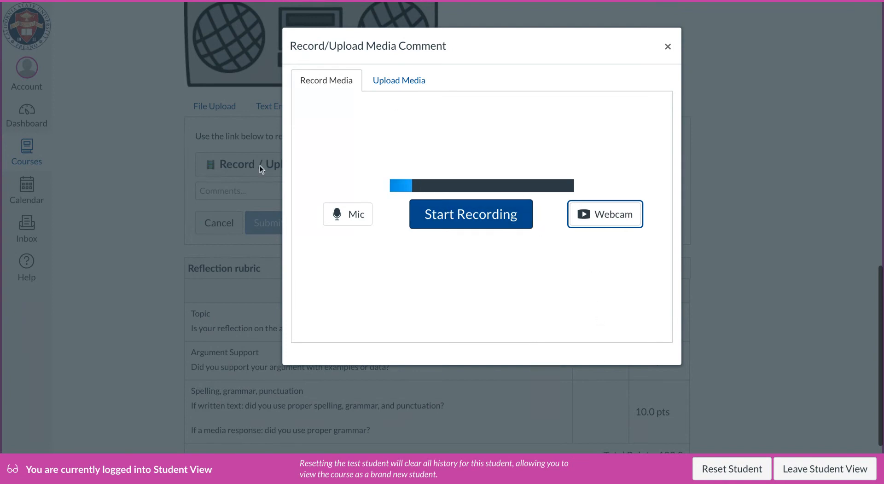
mouse_move(621, 268)
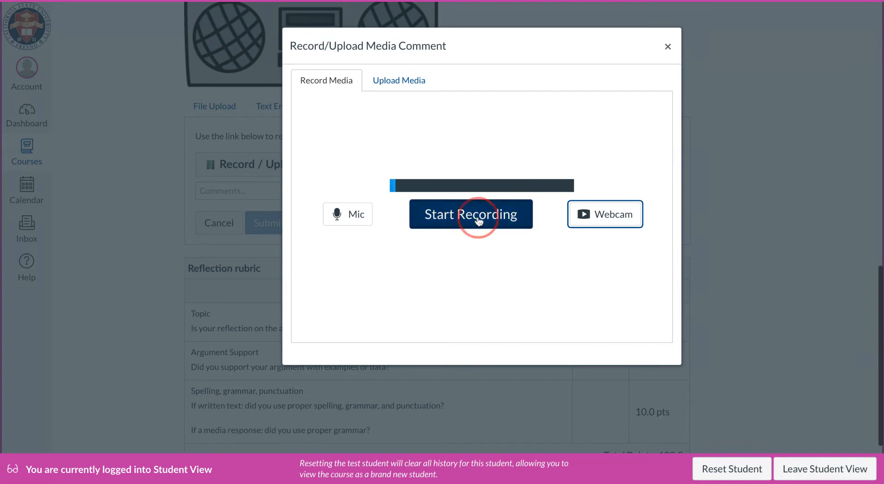
Record a 13-second audio clip, then finish it to show the preview
click(471, 214)
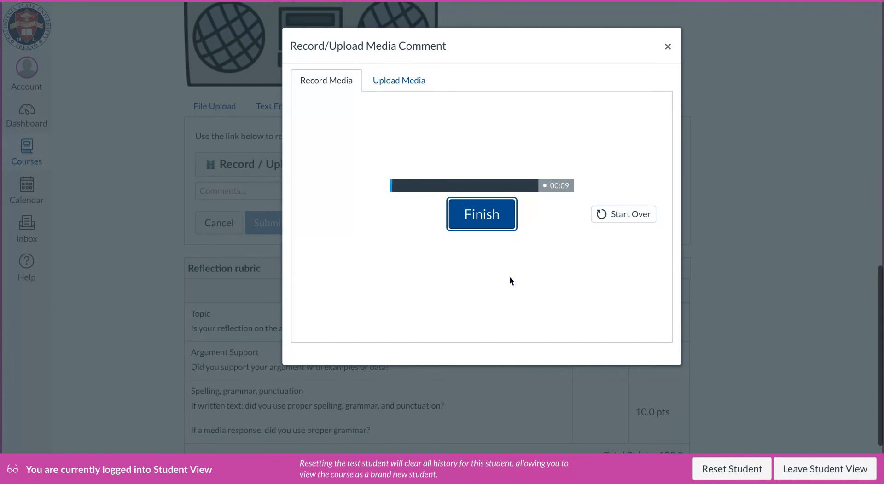
mouse_move(503, 258)
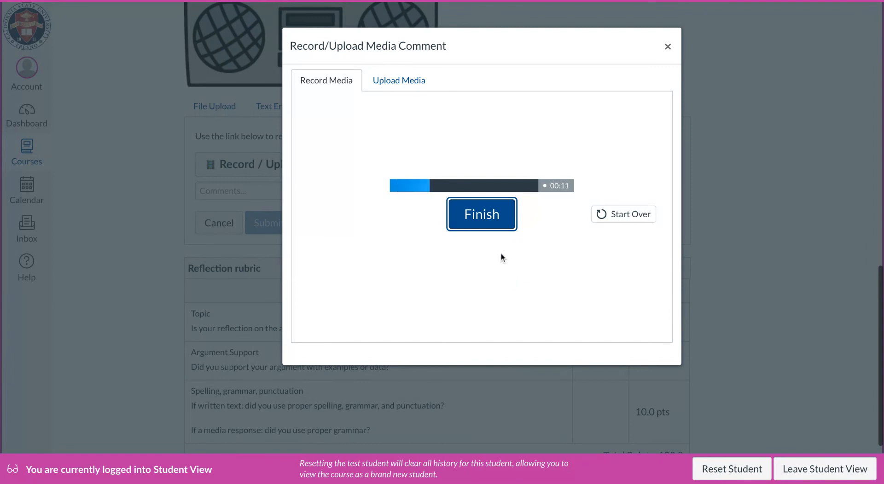
click(482, 223)
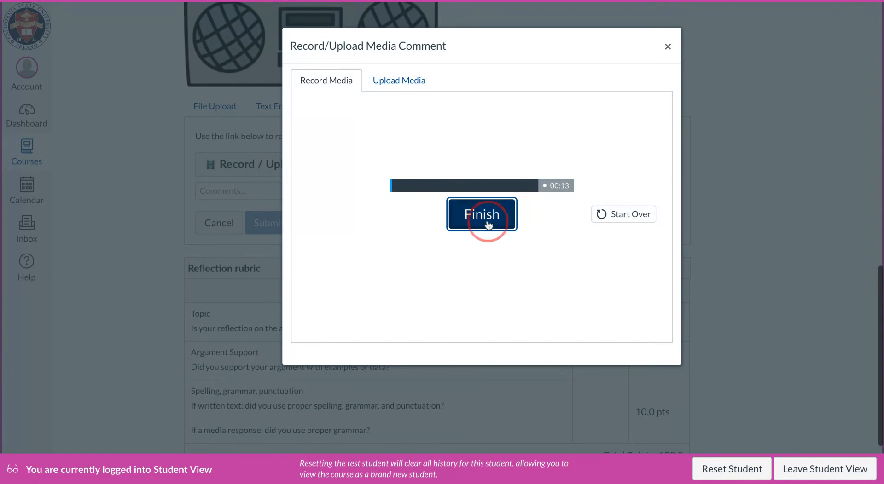
click(482, 214)
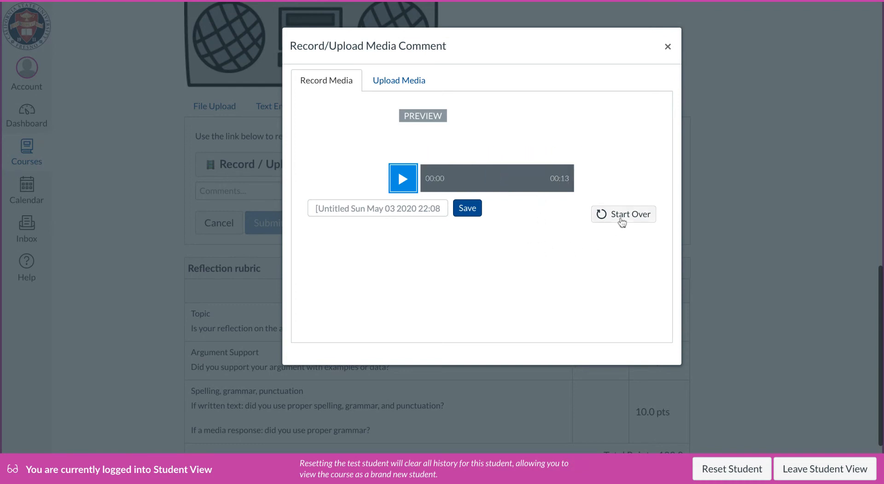
Title the recording 'Carey radio test' and save it
click(378, 208)
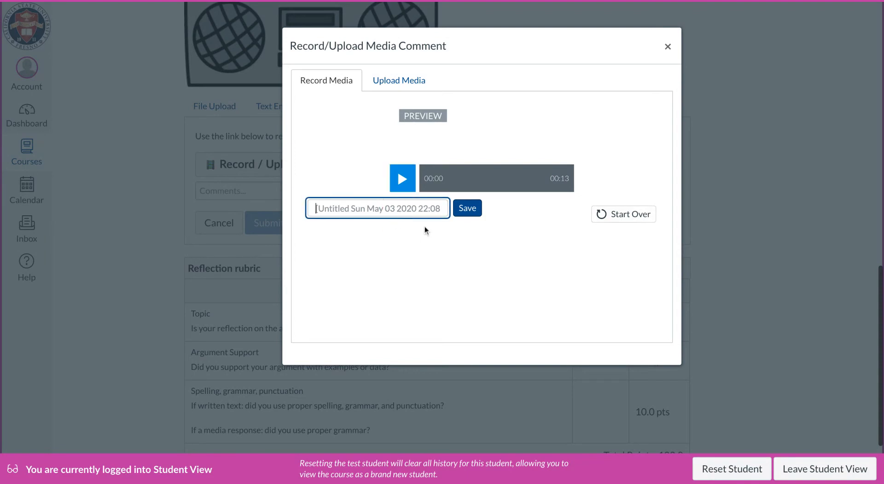
text(Carey radio test)
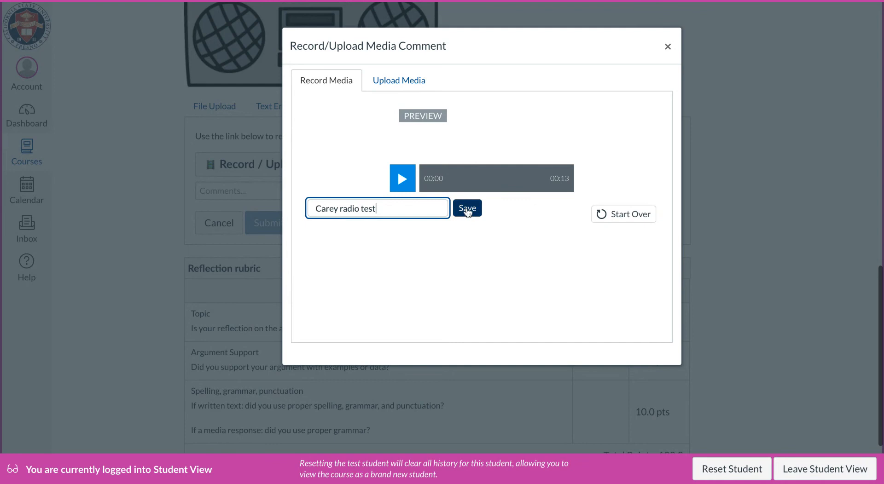
click(467, 208)
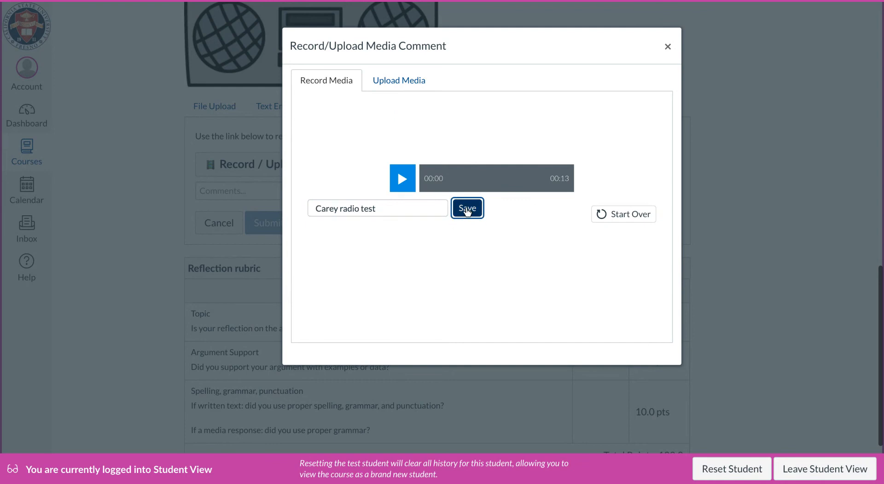
Close the recorder and click into the Comments box of the ready submission
click(467, 208)
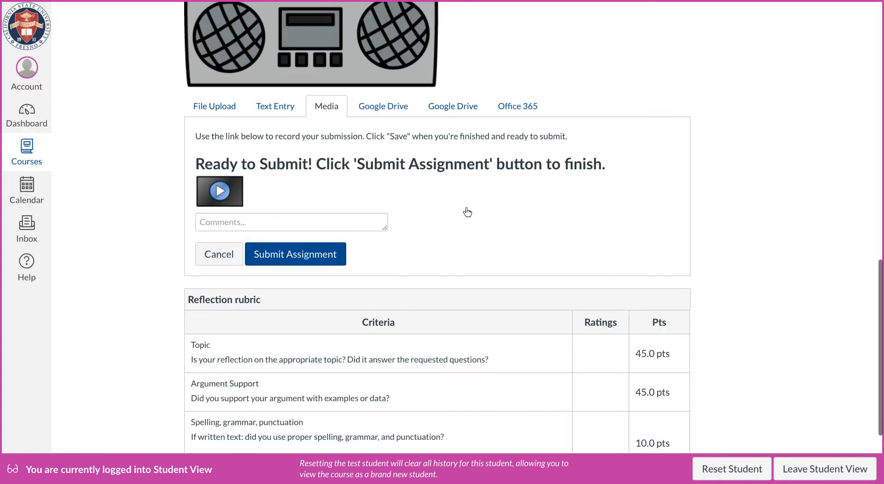
mouse_move(507, 124)
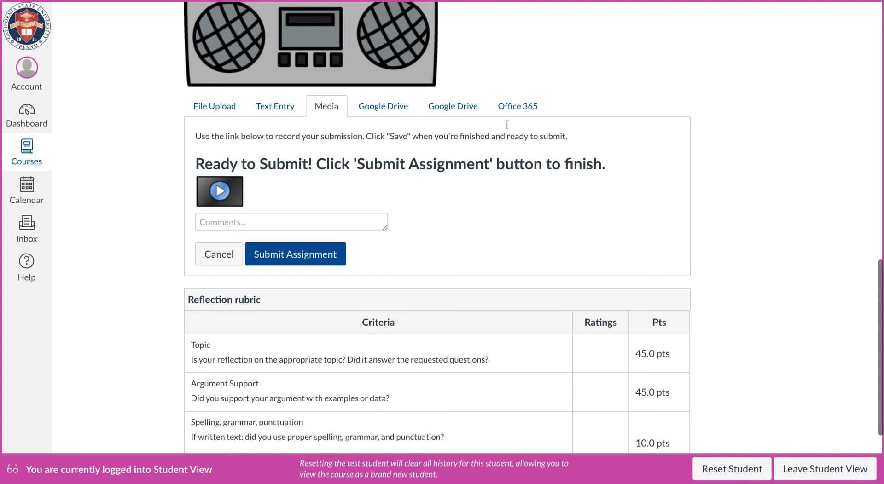
mouse_move(472, 243)
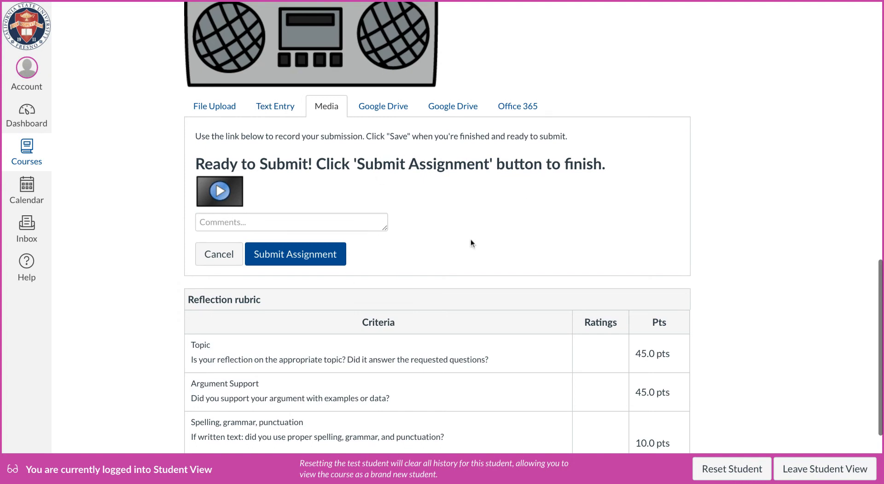
mouse_move(315, 222)
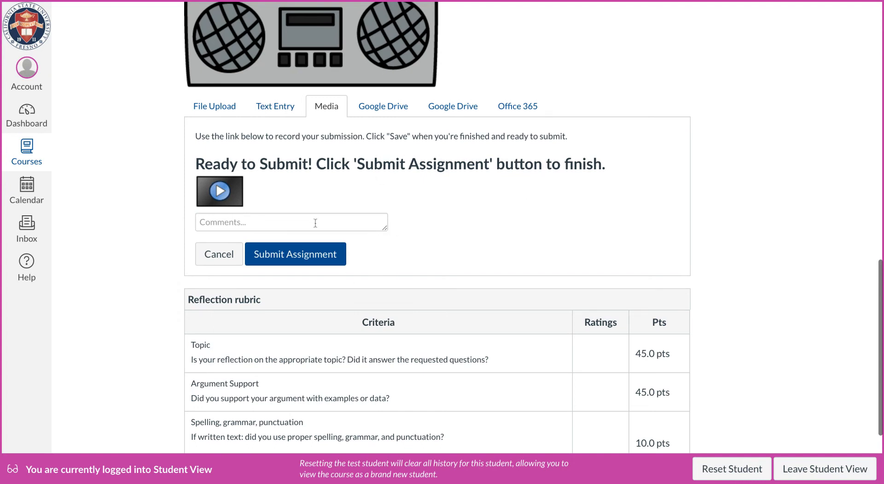
click(290, 223)
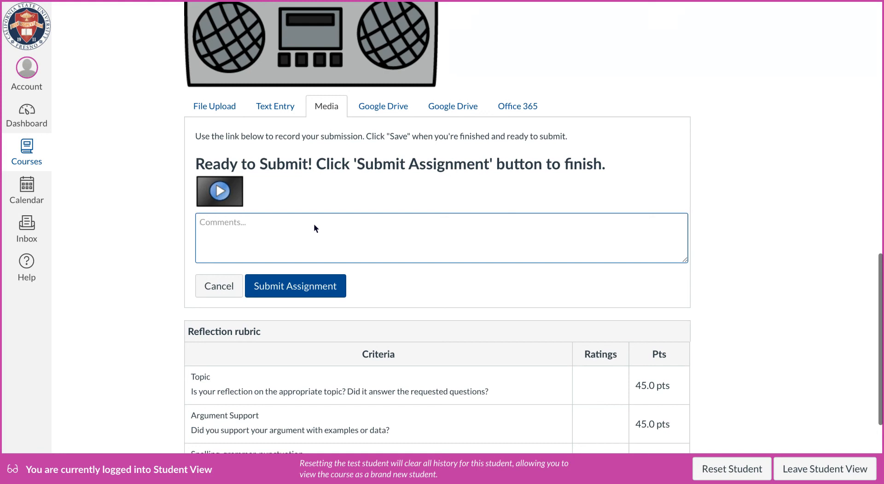
mouse_move(305, 291)
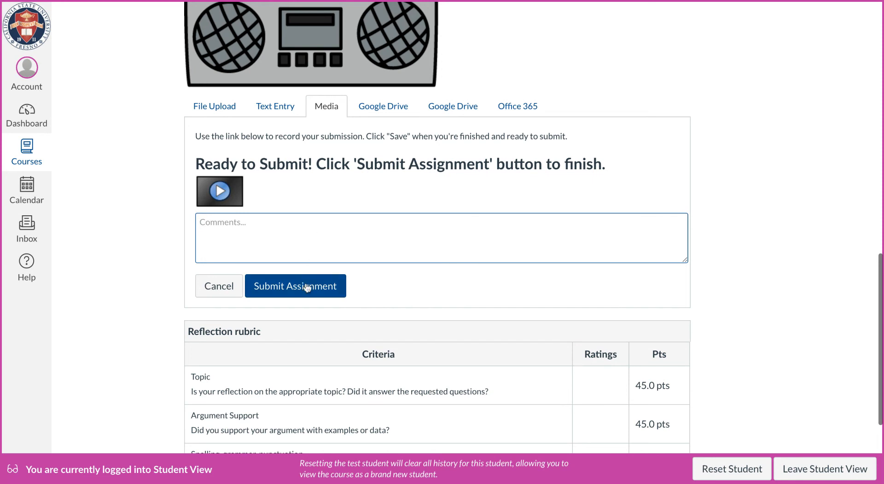
mouse_move(693, 252)
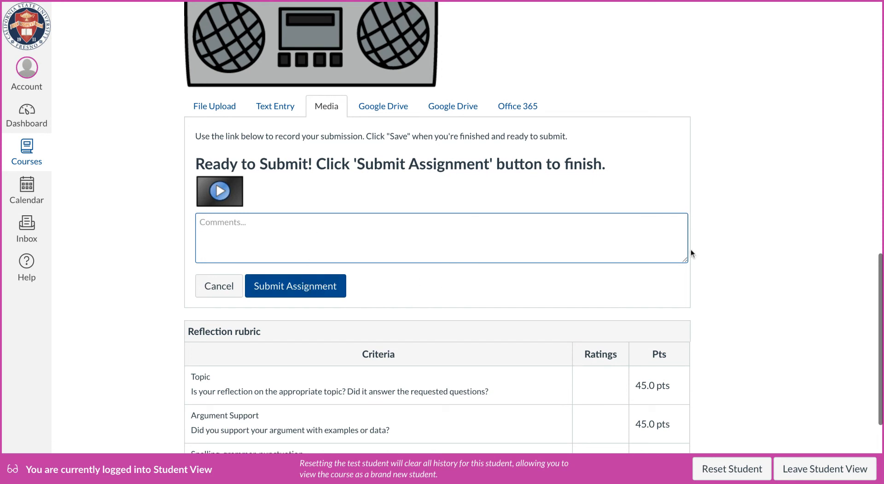
mouse_move(692, 255)
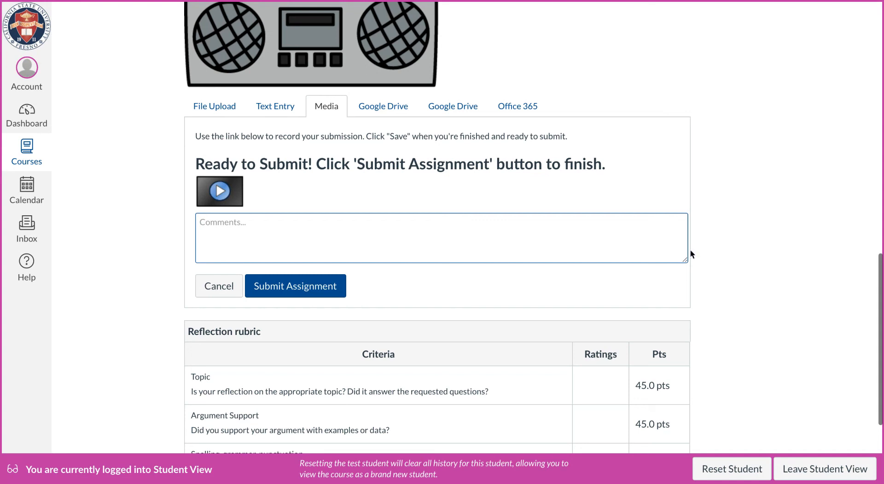